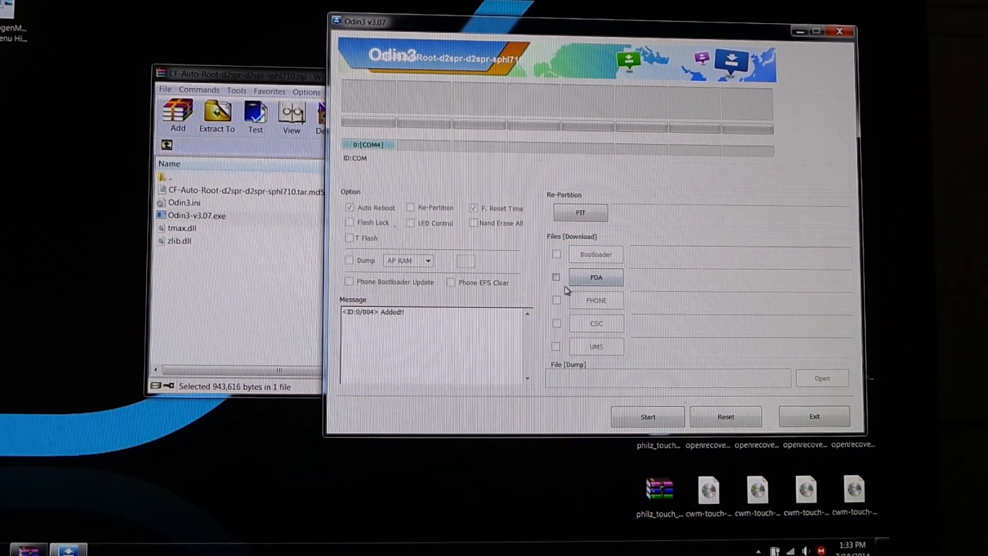
# Start choosing a PDA firmware file and browse to the Desktop in the file picker.
pyautogui.click(595, 276)
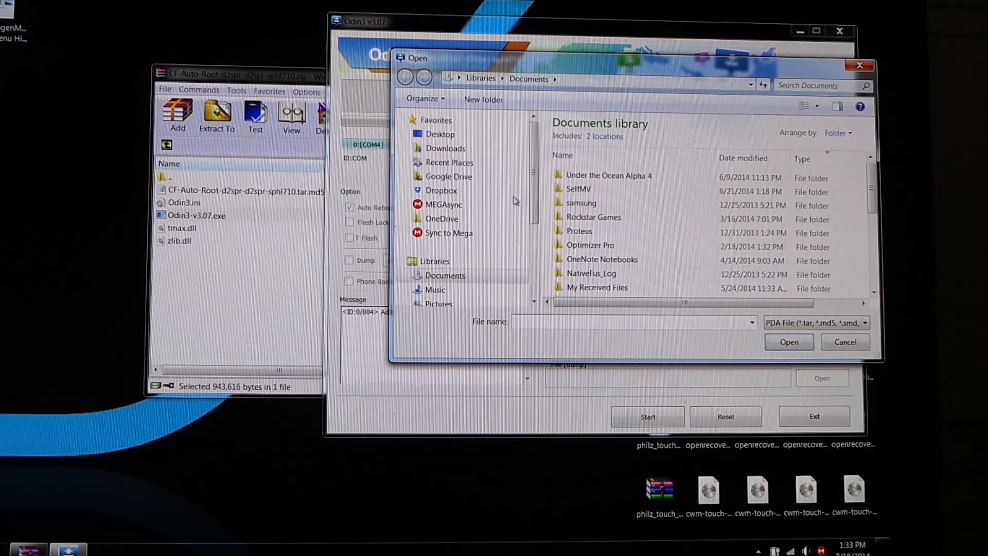
pyautogui.click(441, 134)
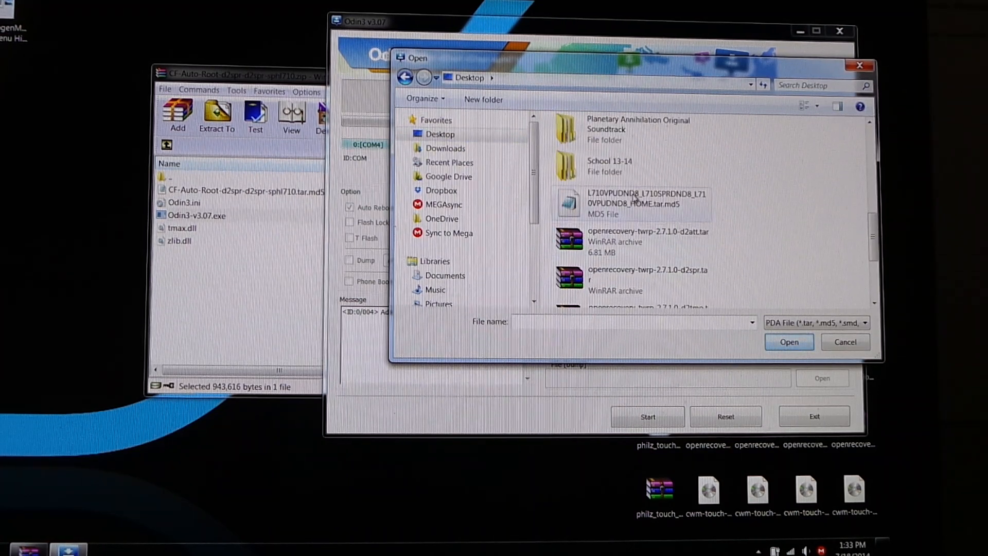
pyautogui.scroll(3)
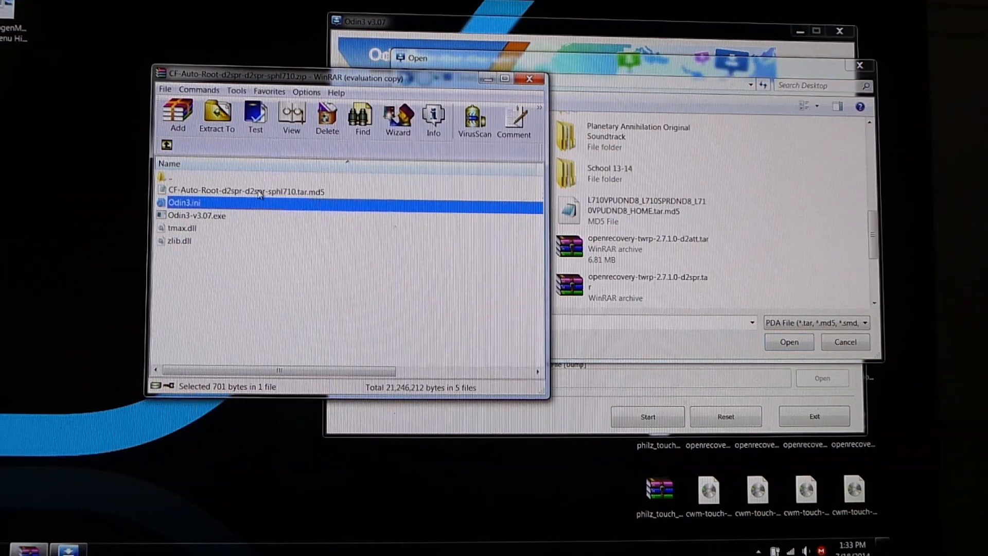
# Extract CF-Auto-Root-d2spr-d2spr-sphl710.tar.md5 to the Desktop and select it in the picker.
pyautogui.click(246, 191)
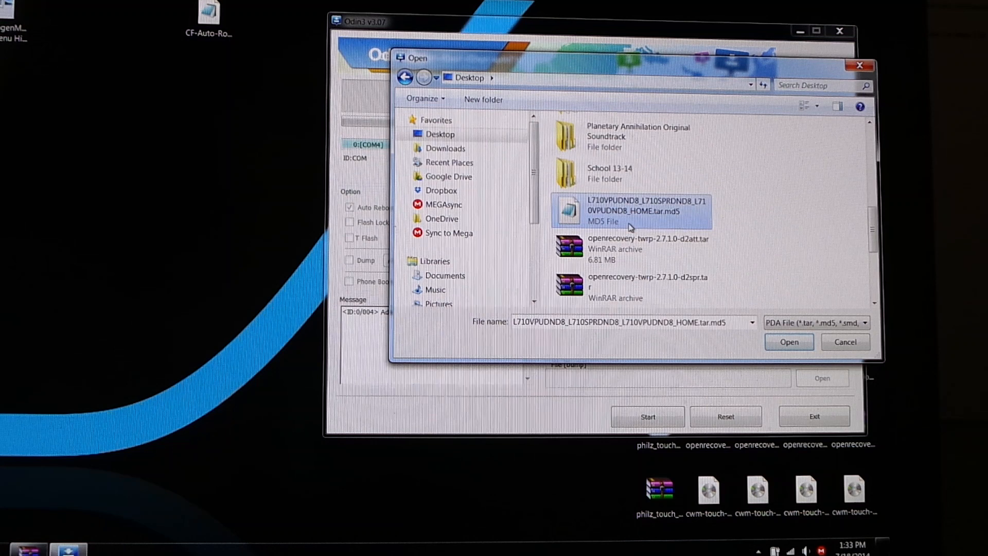
pyautogui.scroll(-3)
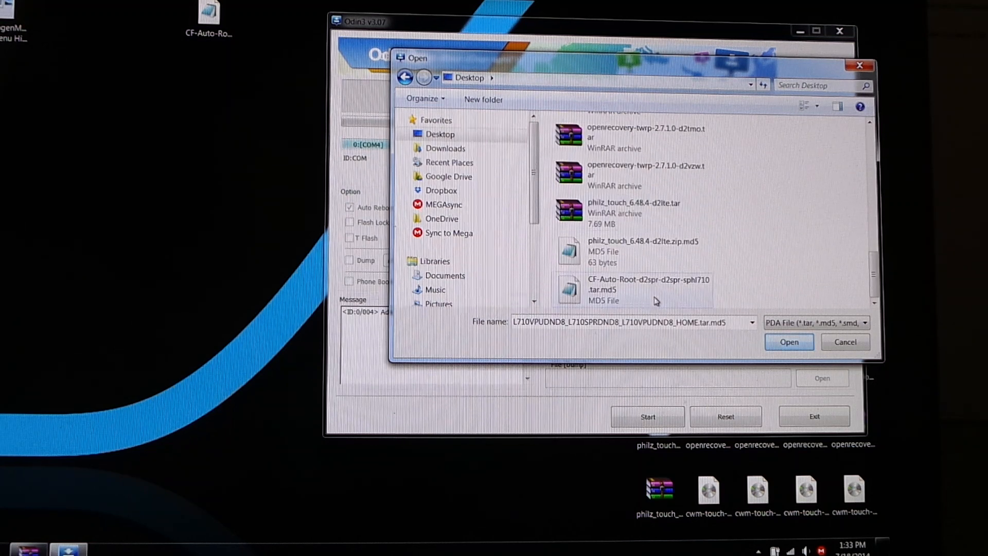
pyautogui.click(632, 289)
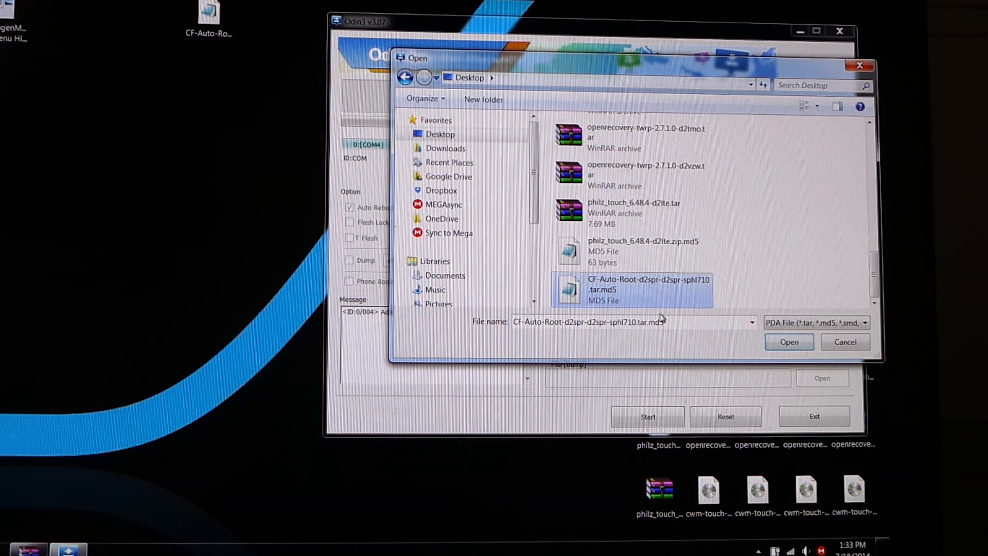
pyautogui.moveTo(788, 342)
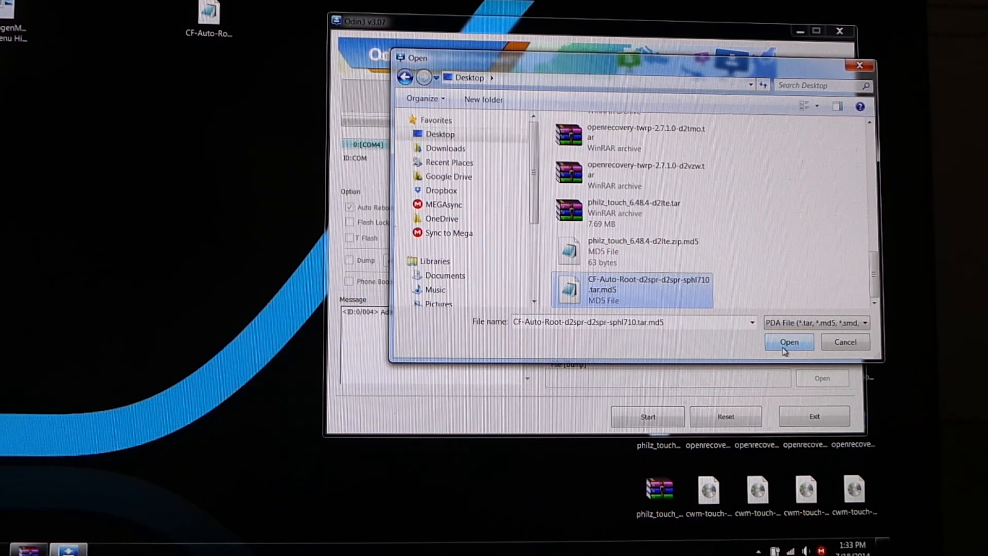
# Load the CF-Auto-Root tar.md5 into the PDA slot and start flashing recovery to the phone.
pyautogui.click(788, 341)
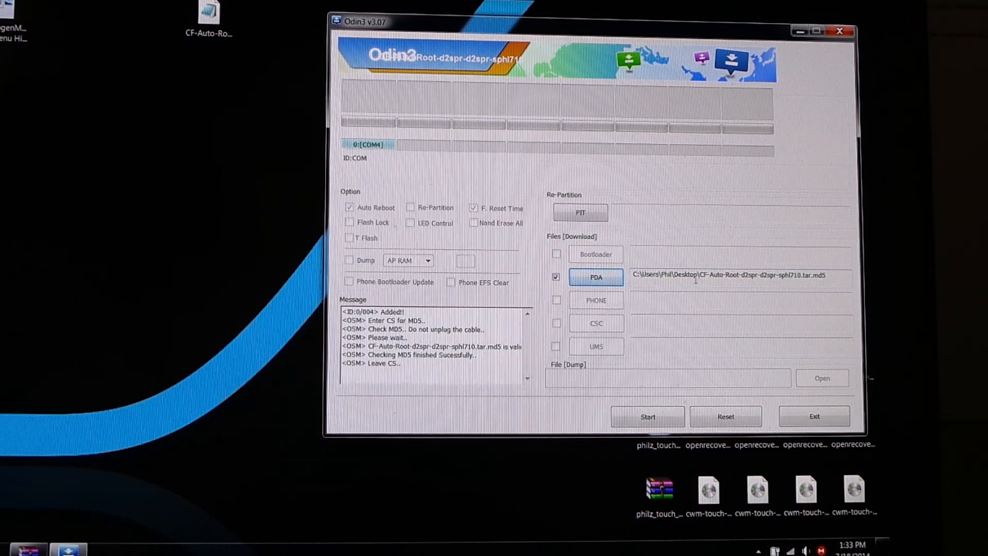
pyautogui.moveTo(647, 417)
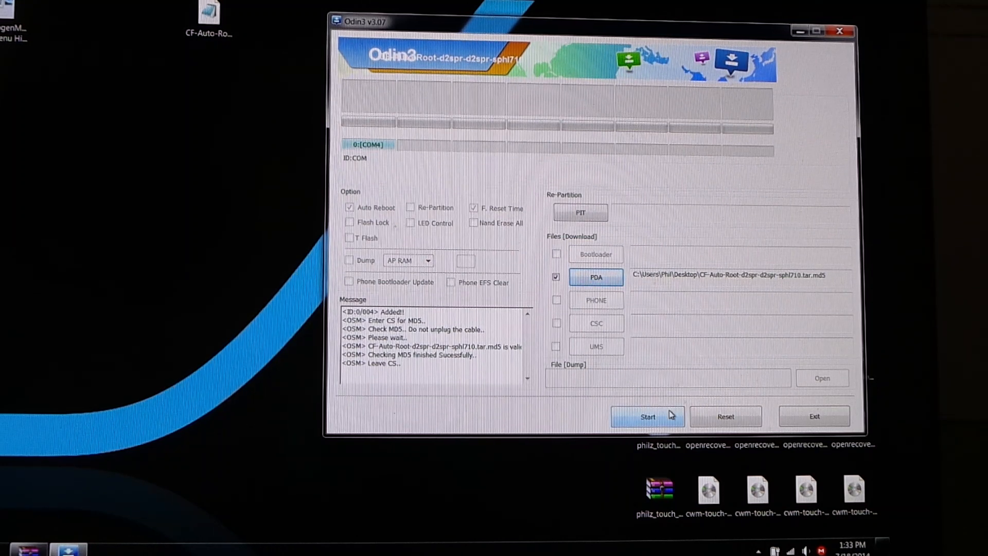
pyautogui.click(647, 416)
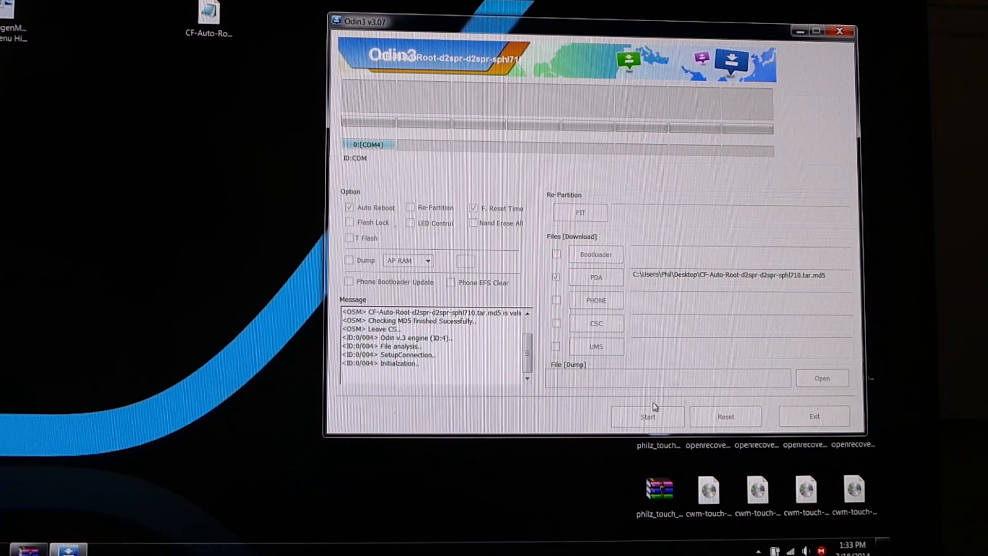
pyautogui.click(648, 416)
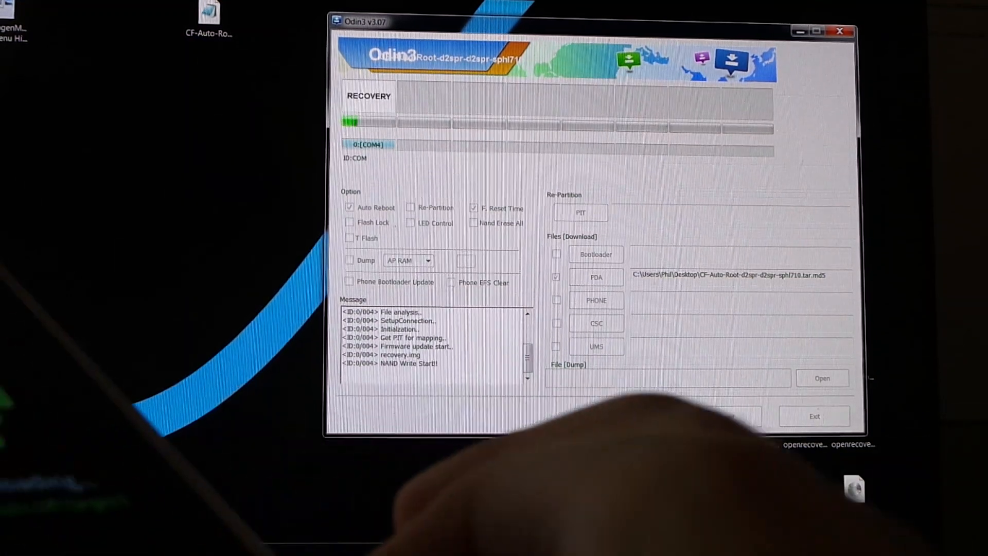